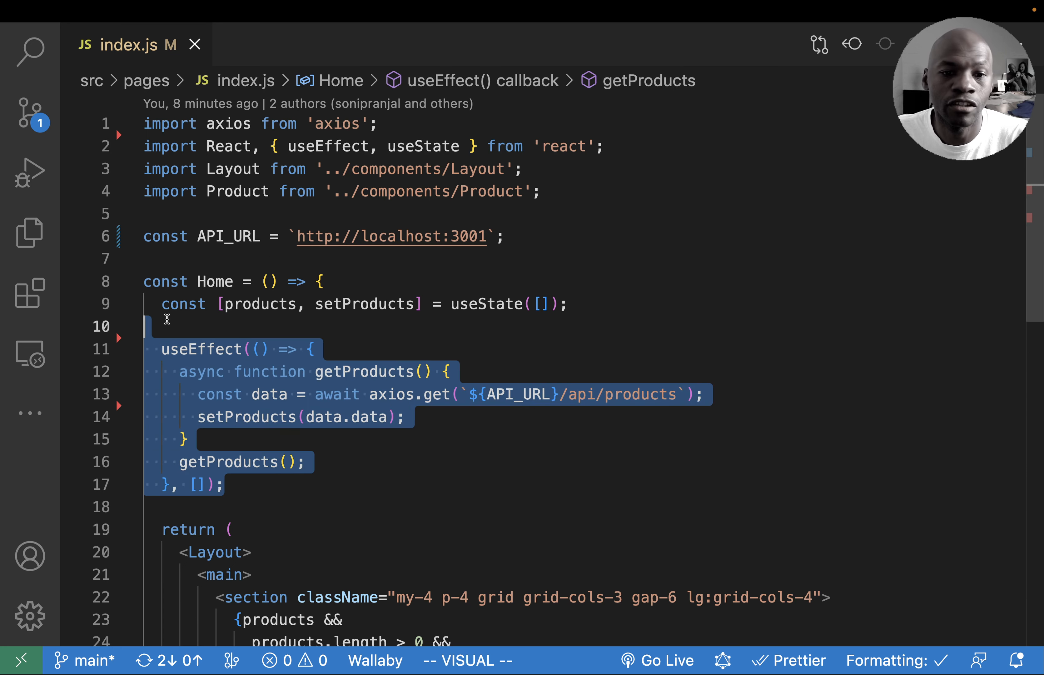
pyautogui.scroll(-3)
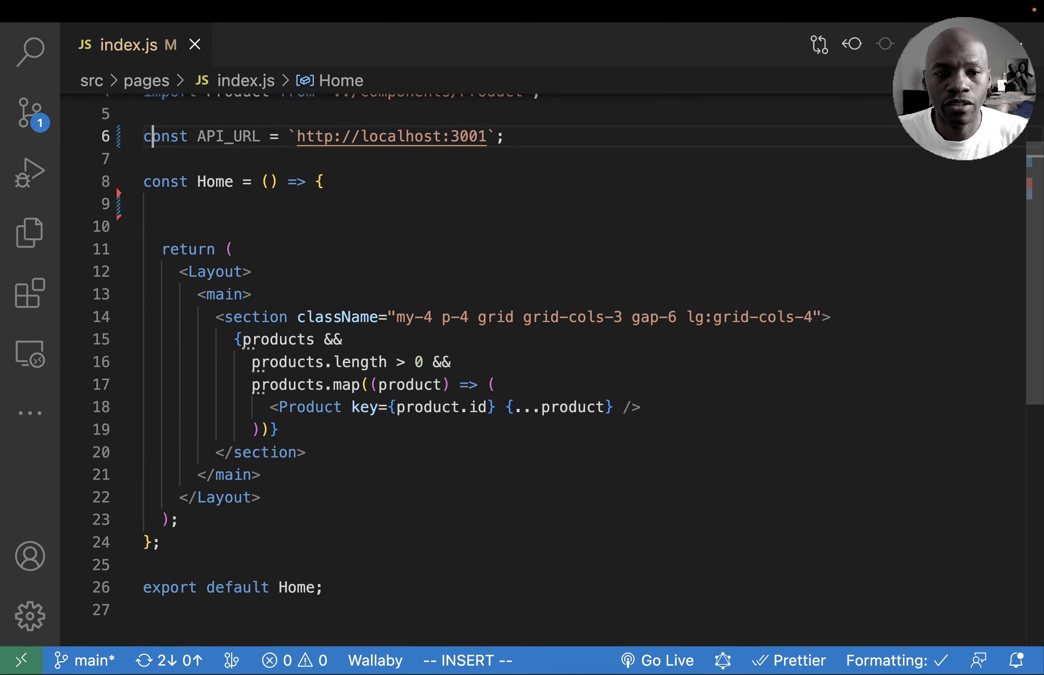
pyautogui.write('export f')
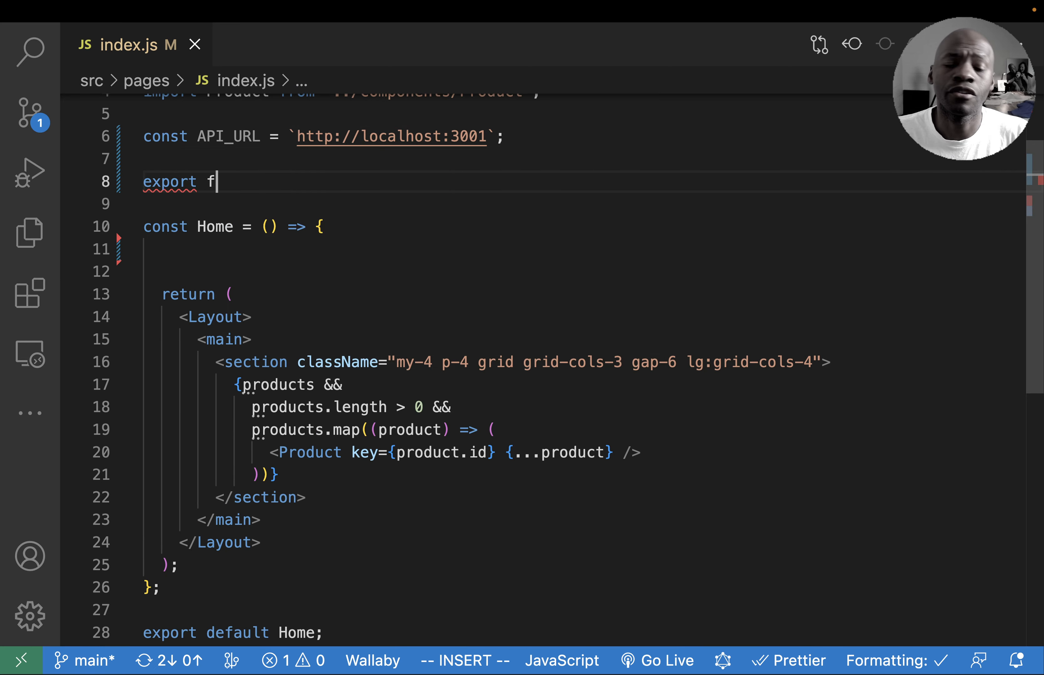
pyautogui.write('unction useProducts(){')
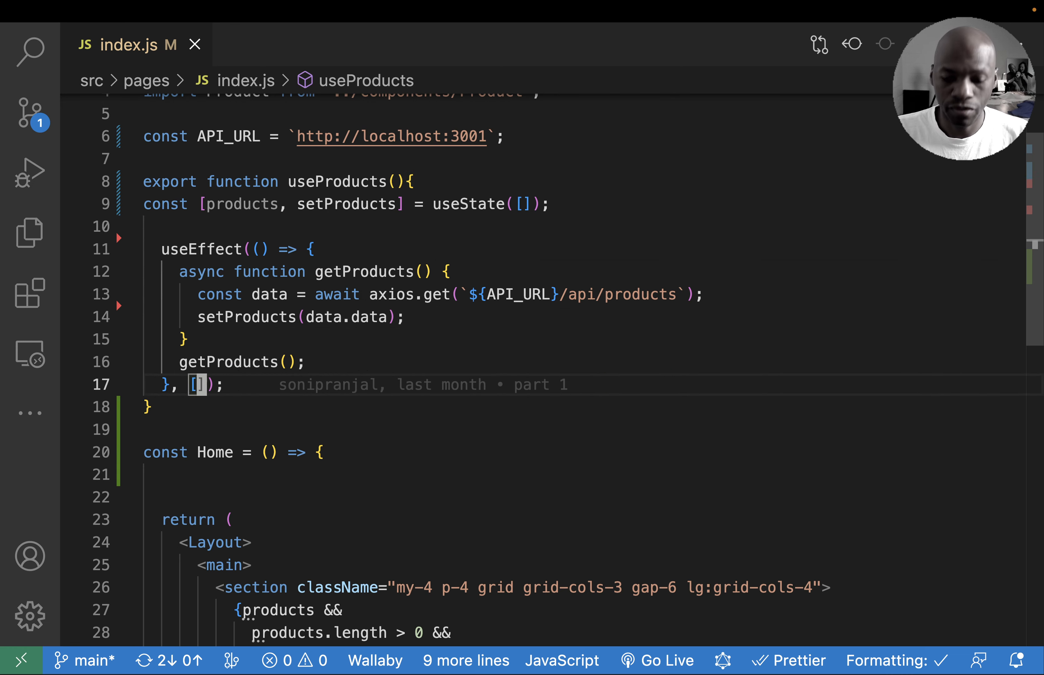
pyautogui.write('retur')
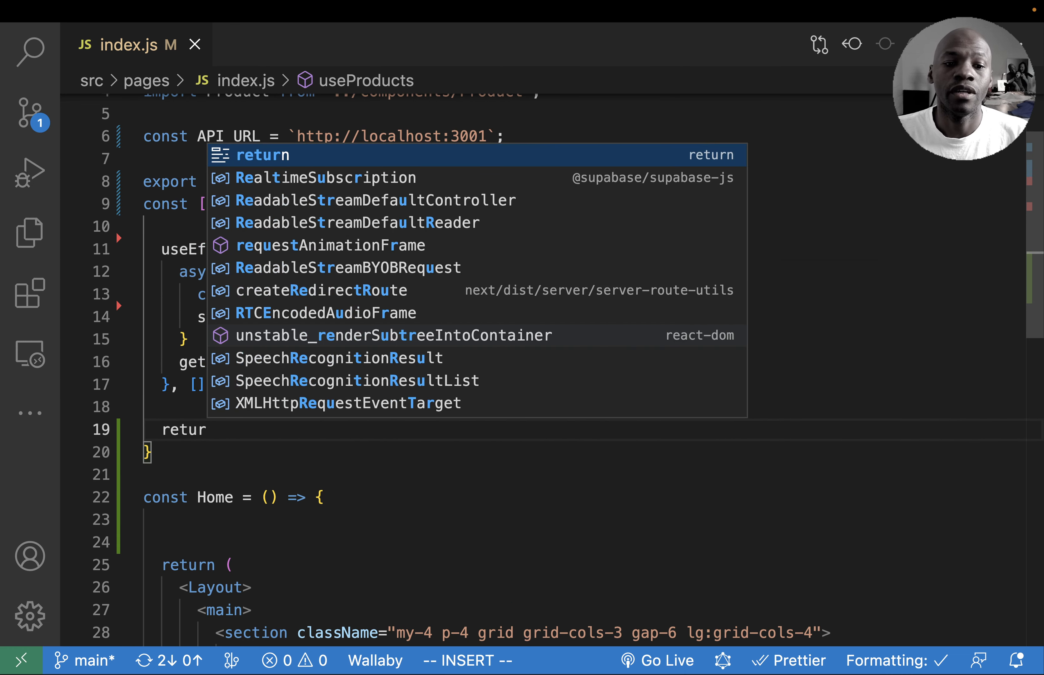
pyautogui.write('{products')
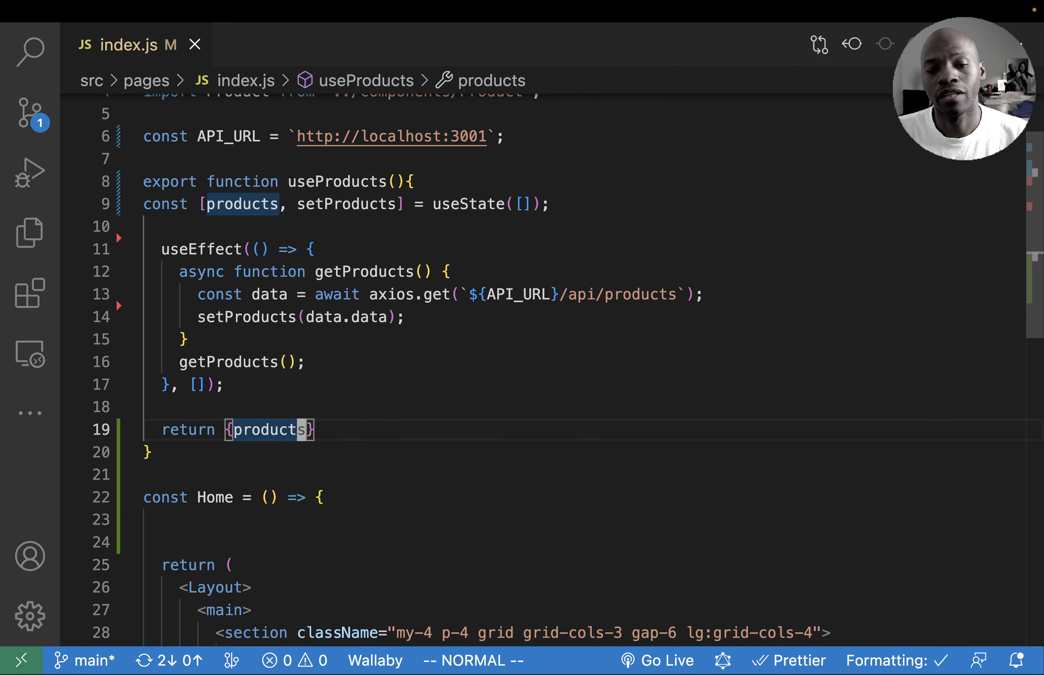
pyautogui.scroll(-3)
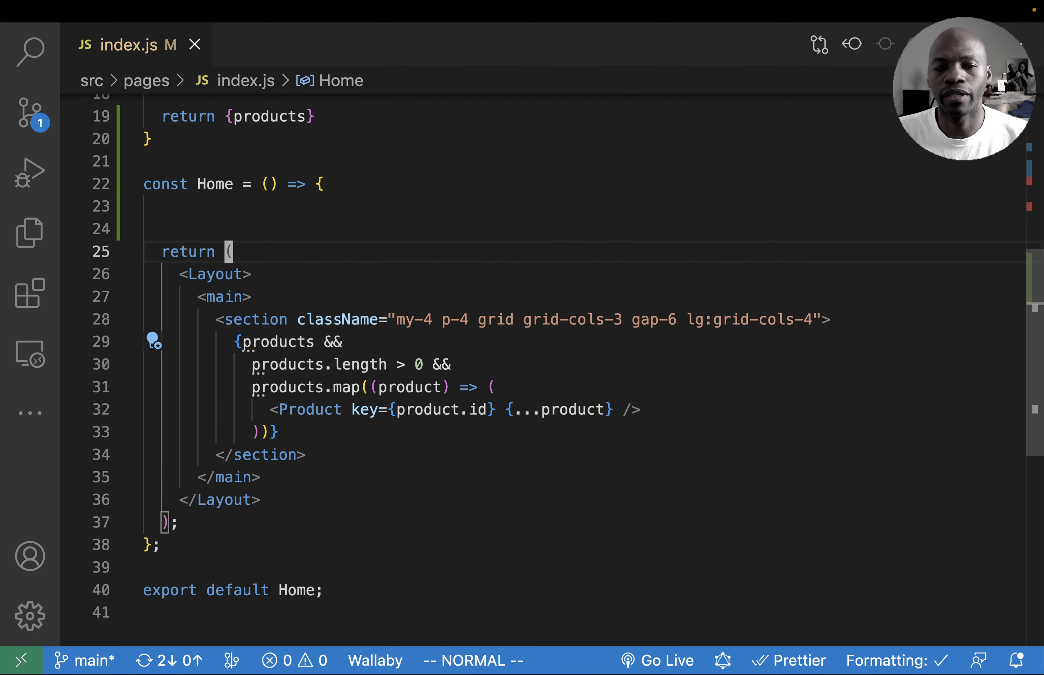
pyautogui.write('const')
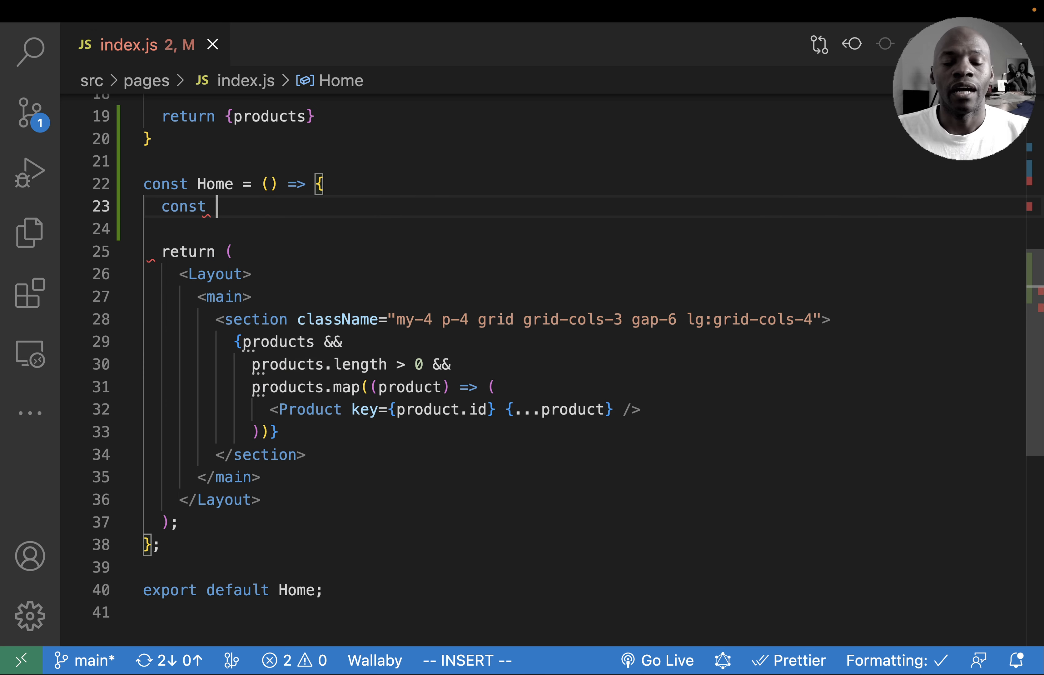
pyautogui.write('{products}')
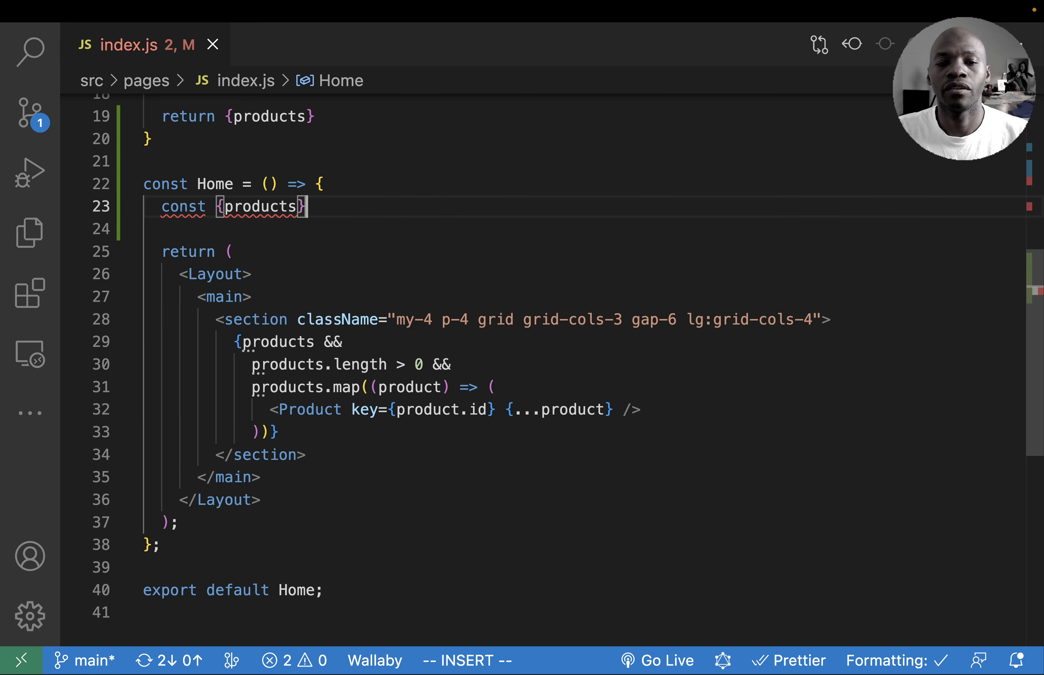
pyautogui.write('= useProducts()')
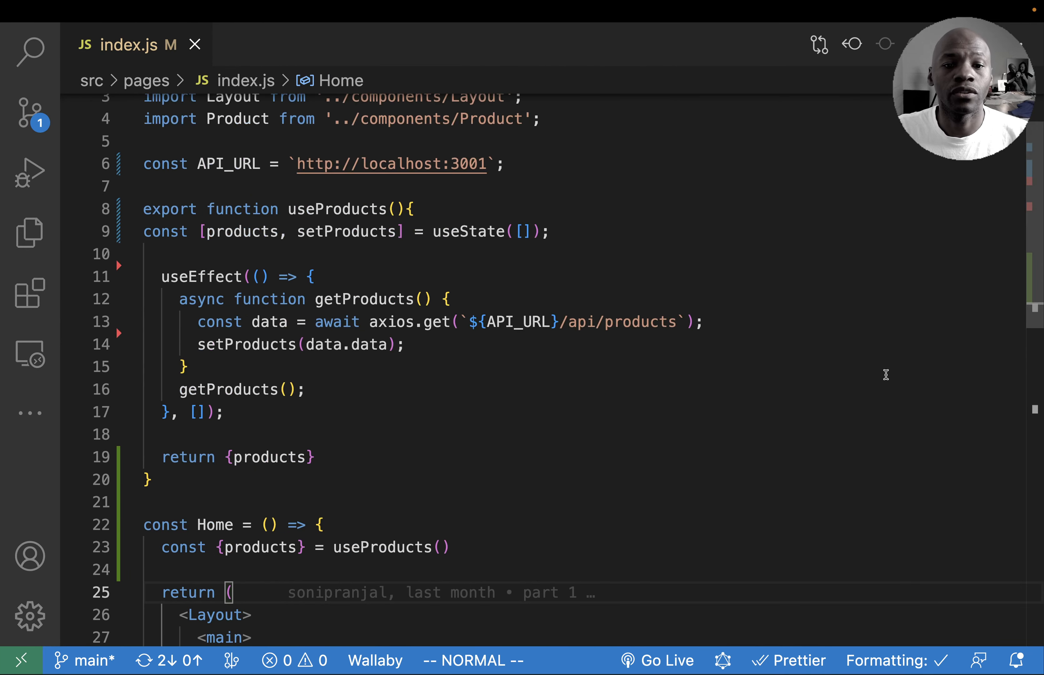
pyautogui.scroll(-3)
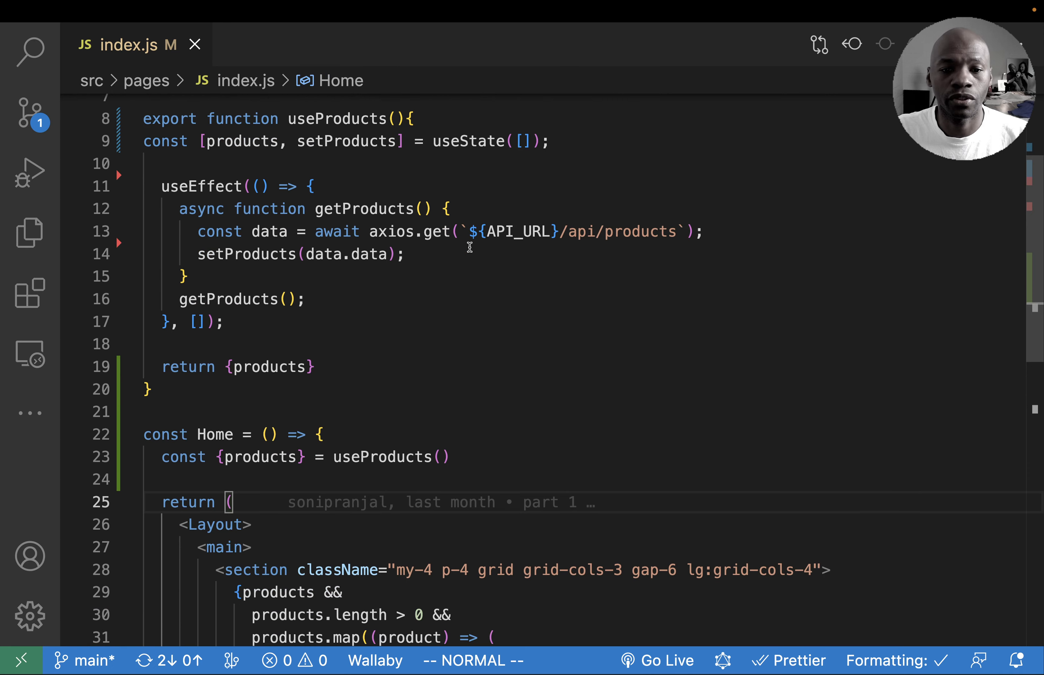
pyautogui.scroll(-3)
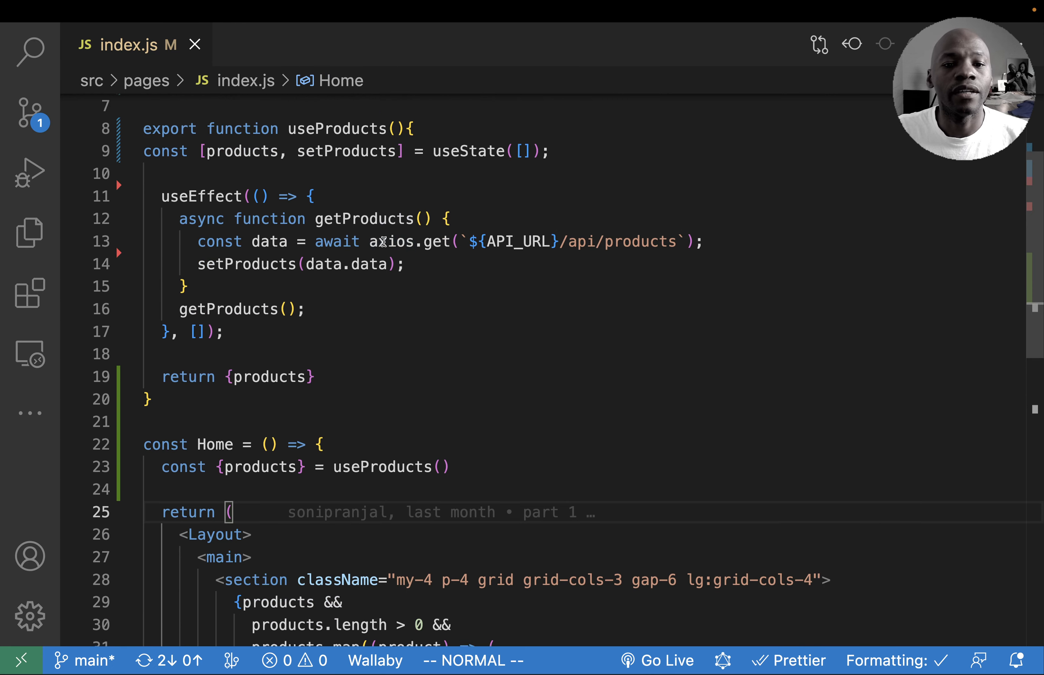